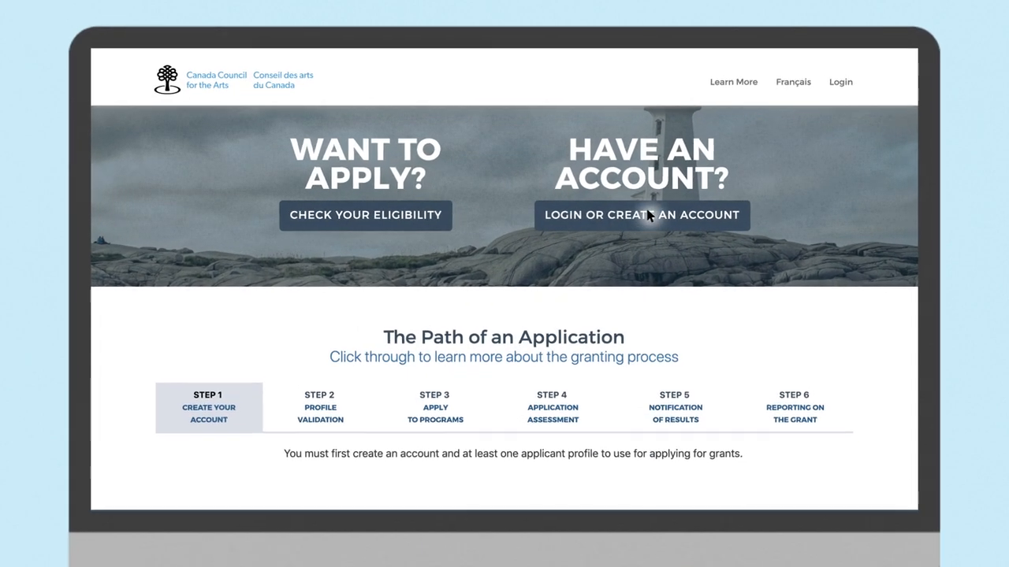
{"action": "left_click", "coordinate": [641, 215]}
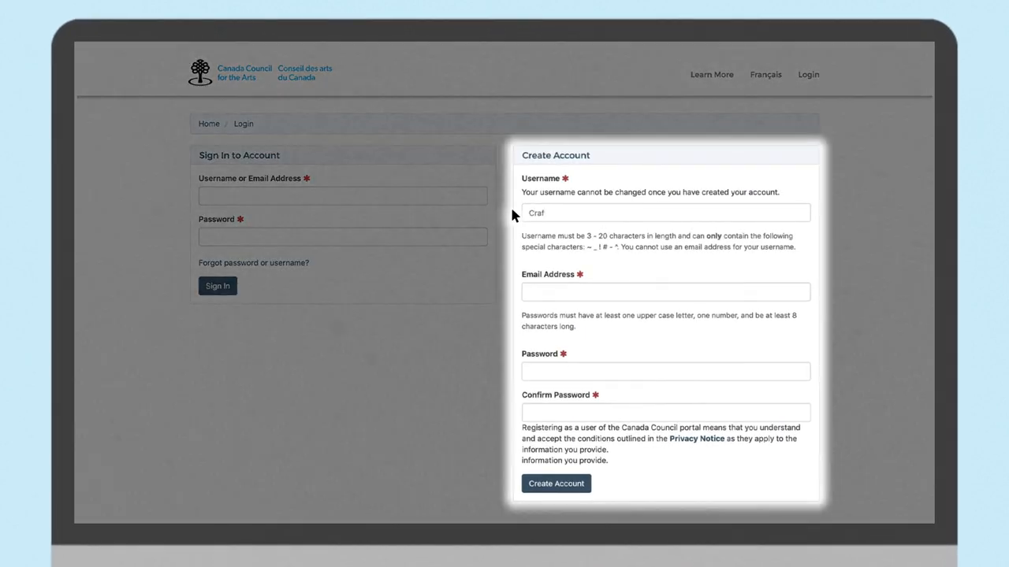
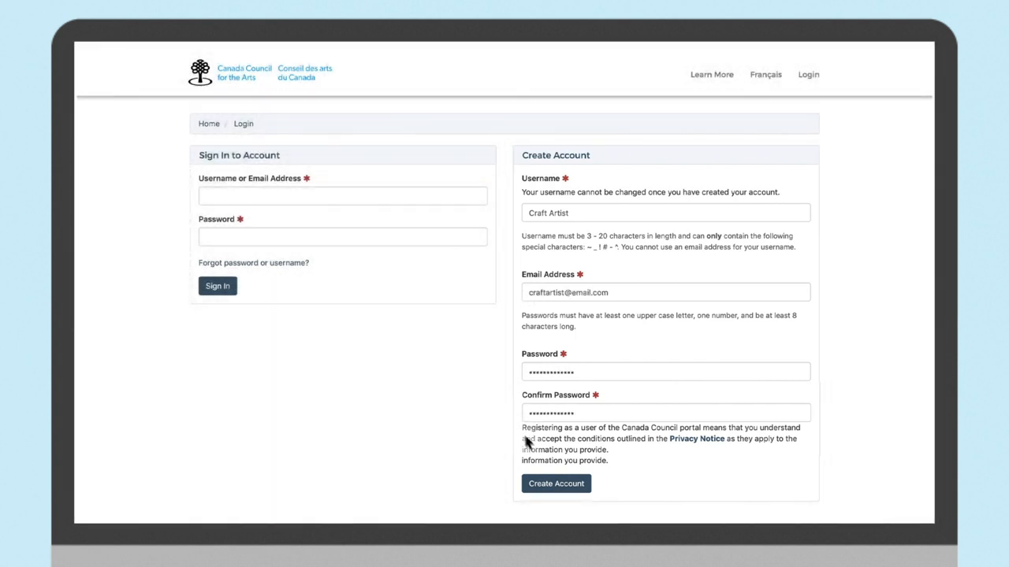
{"action": "left_click", "coordinate": [555, 483]}
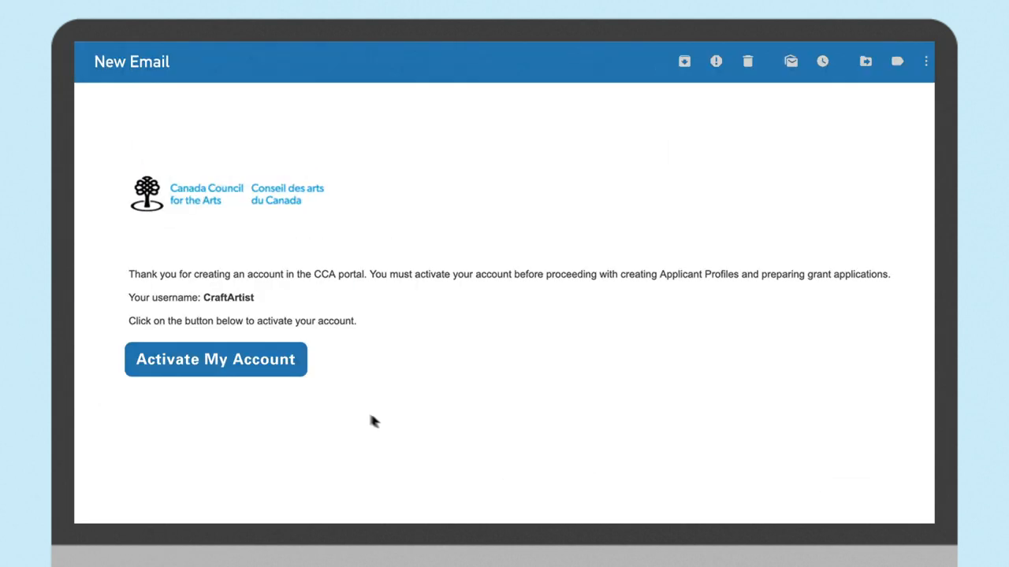
{"action": "left_click", "coordinate": [215, 359]}
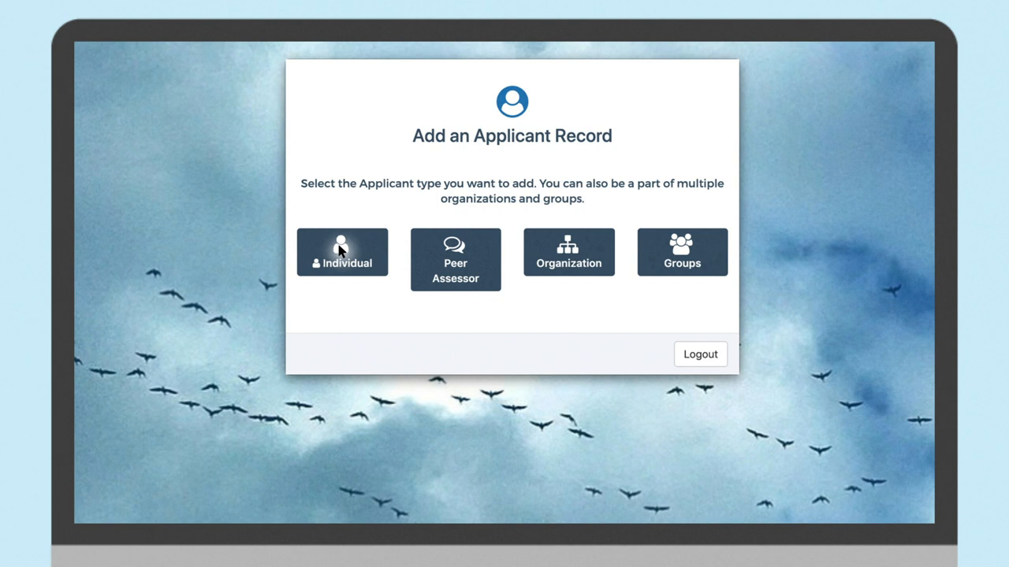
Add an individual applicant named Artist and create the profile.
{"action": "left_click", "coordinate": [342, 253]}
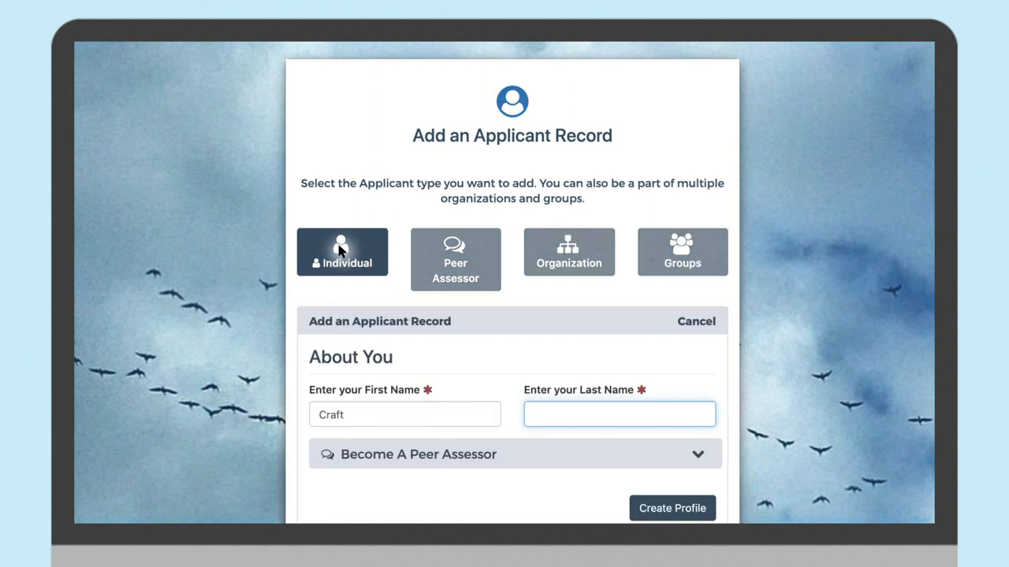
{"action": "type", "text": "Artist"}
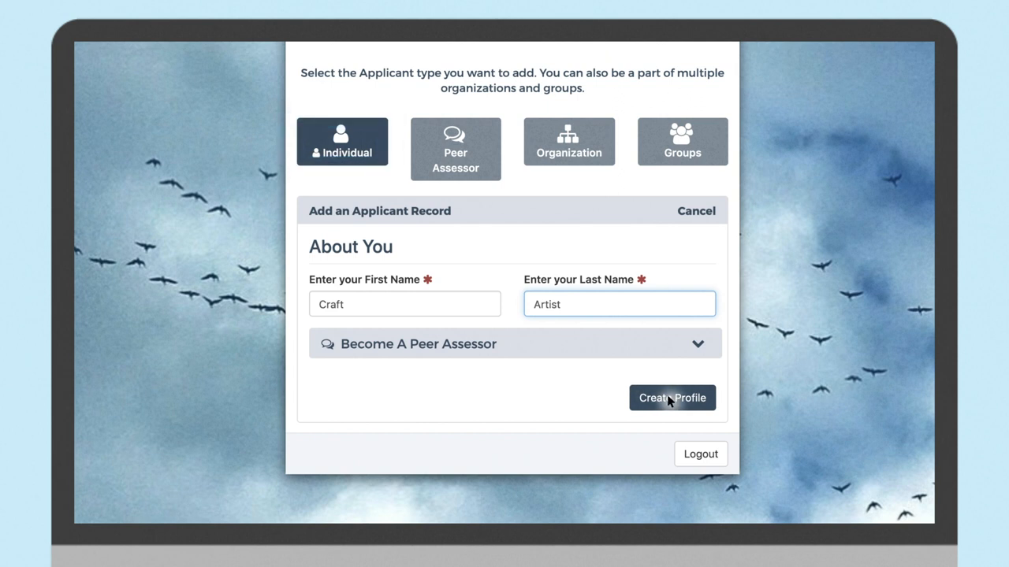
{"action": "left_click", "coordinate": [672, 398]}
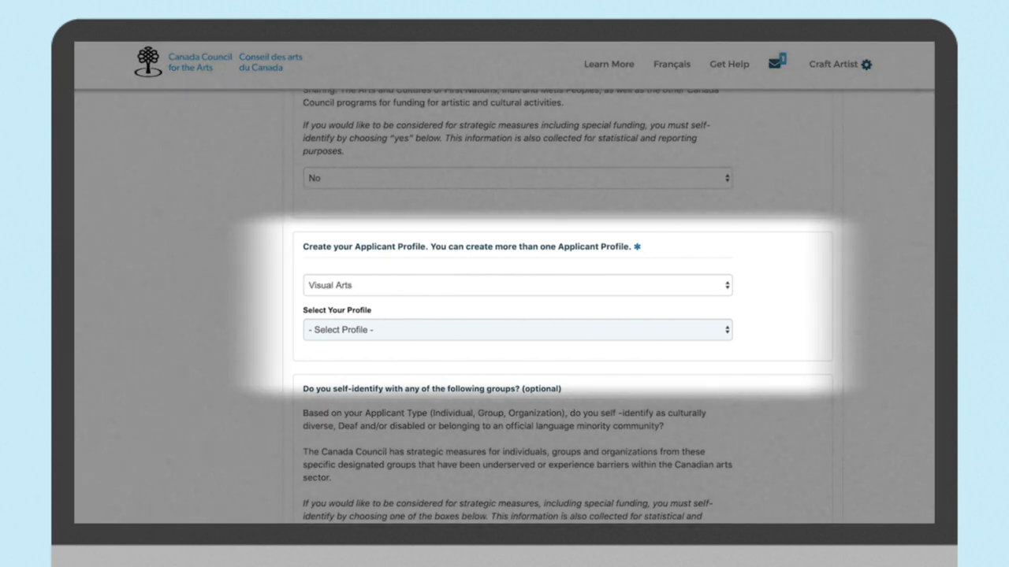
Pick the specific Visual Arts applicant profile.
{"action": "left_click", "coordinate": [517, 329]}
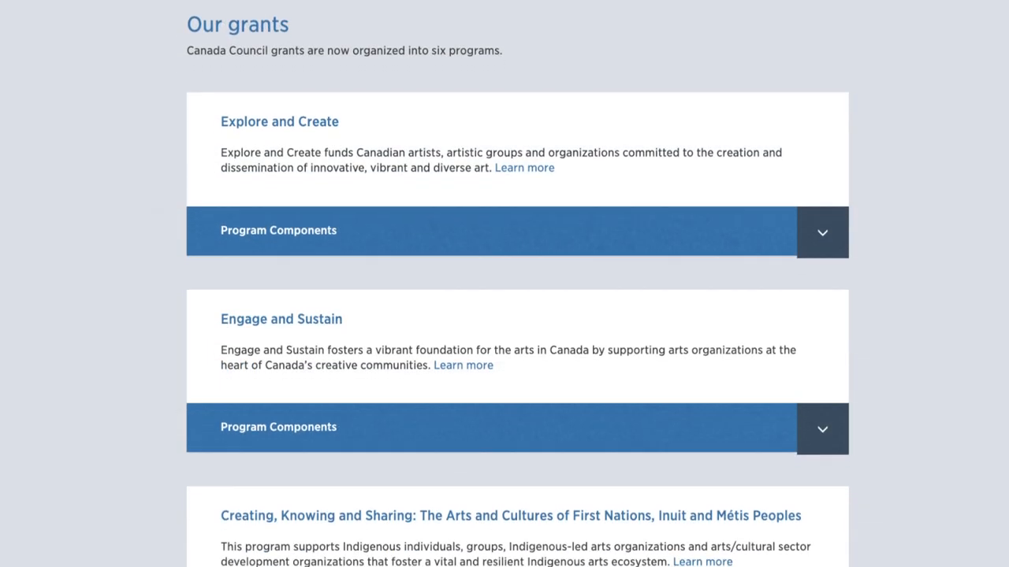
Scroll the grants list down to Supporting Artistic Practice, Arts Across Canada and Arts Abroad.
{"action": "scroll", "scroll_direction": "down", "scroll_amount": 3}
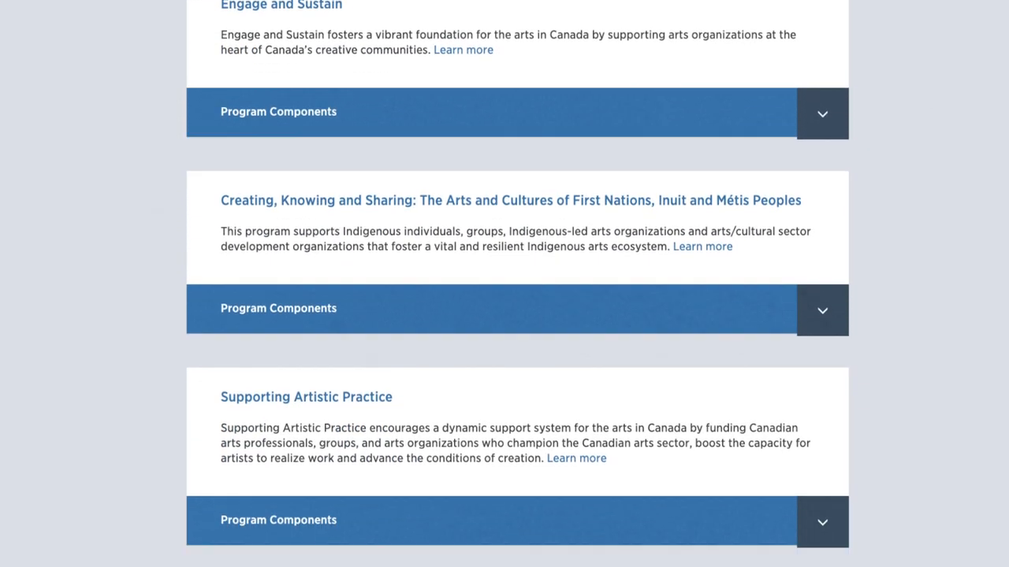
{"action": "scroll", "scroll_direction": "down", "scroll_amount": 3}
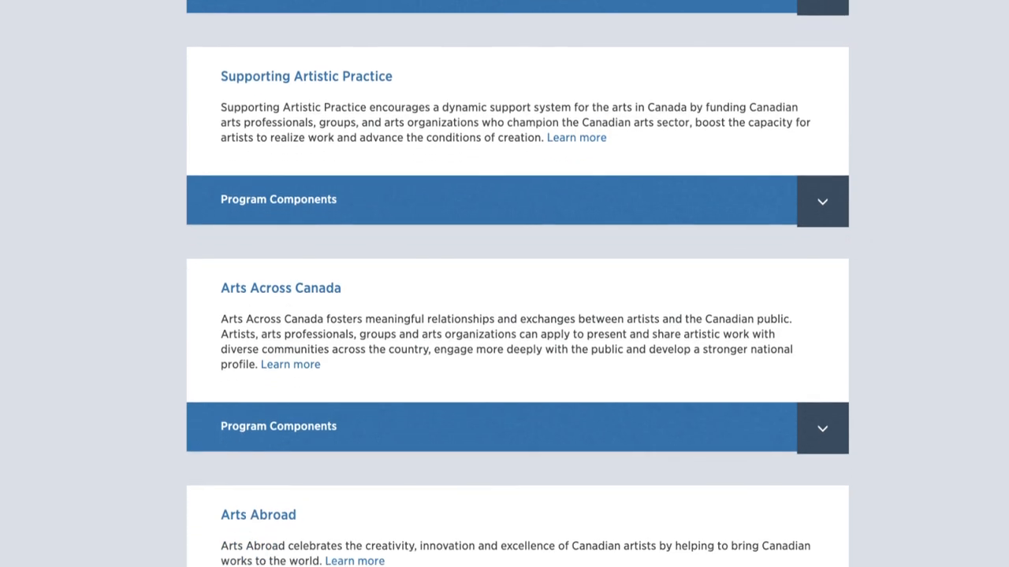